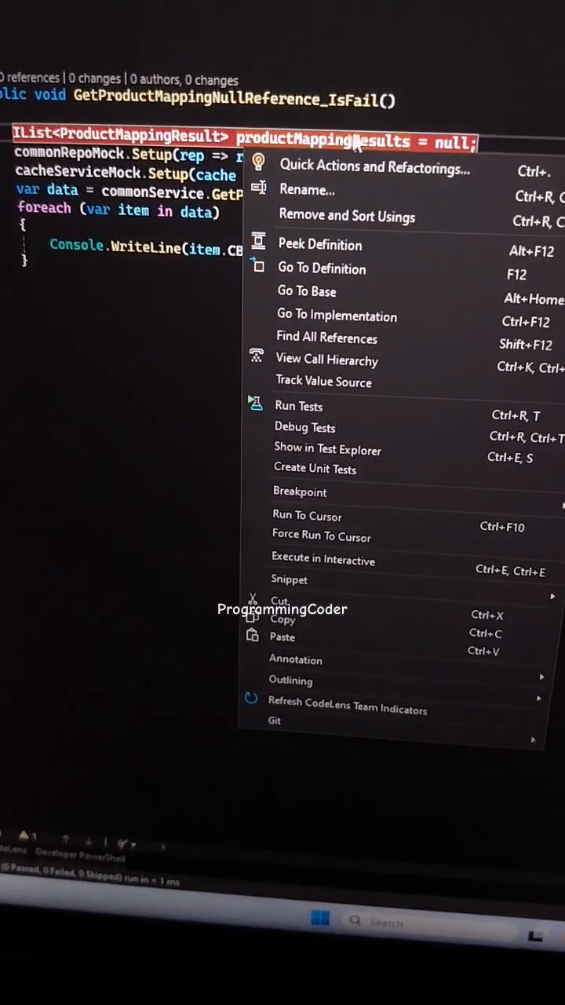
mouse_move(319, 412)
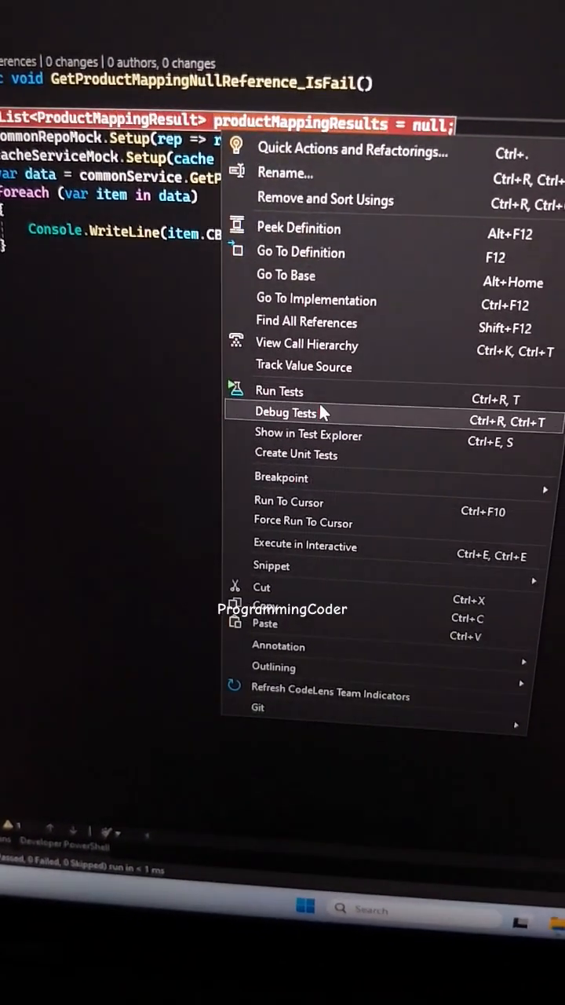
Step: Debug the GetProductMappingNullReference_IsFail test, which reports one failed test
left_click(286, 412)
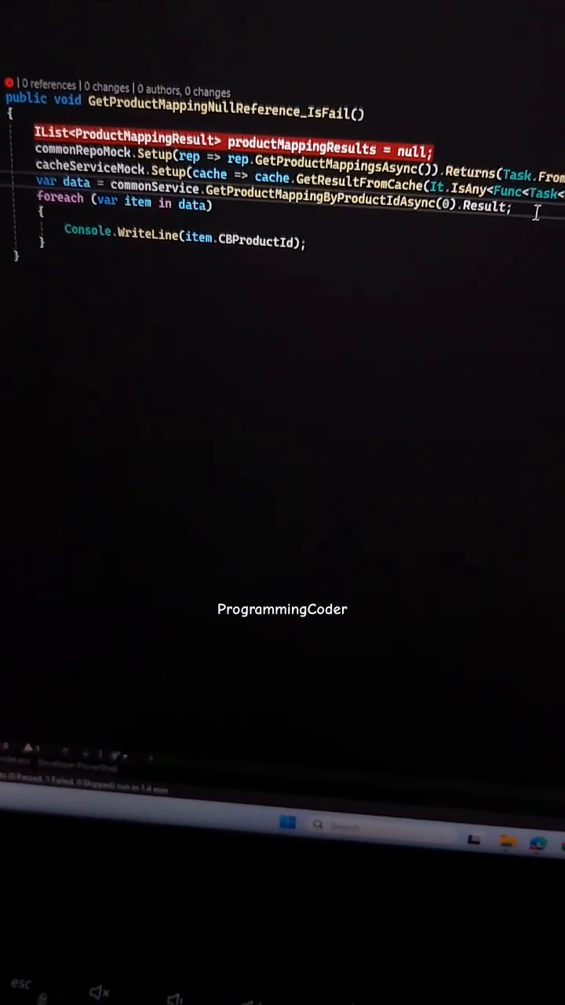
Step: Guard the foreach loop with if (data != null) and bring up the test context menu
type("if (data != null")
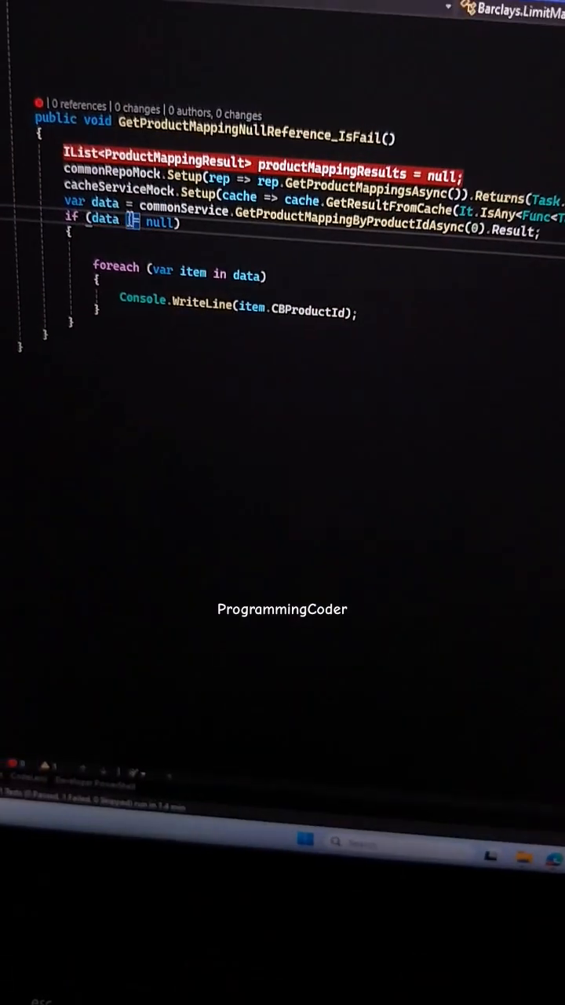
right_click(141, 235)
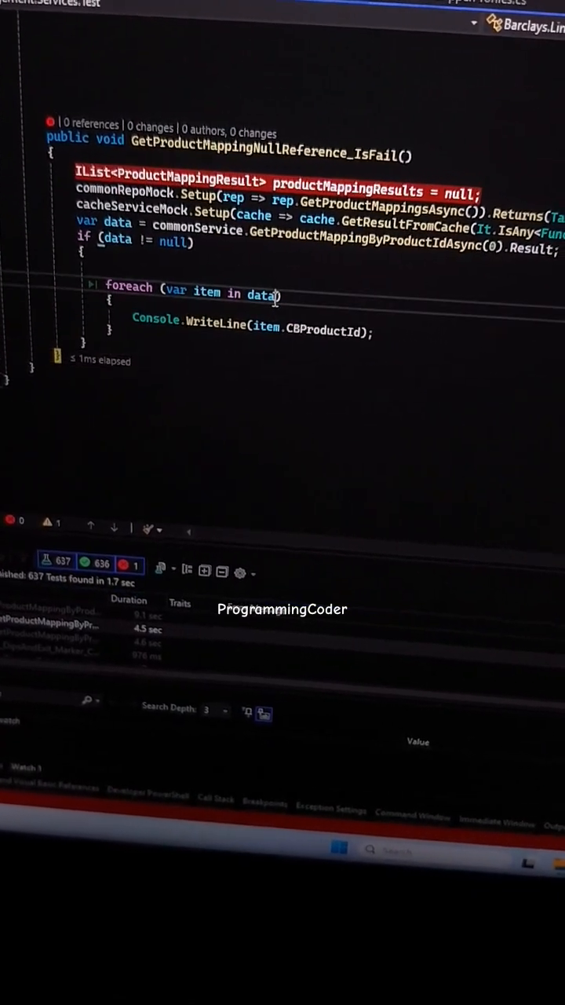
Step: Add a null-conditional ? after data in foreach (var item in data)
type("?")
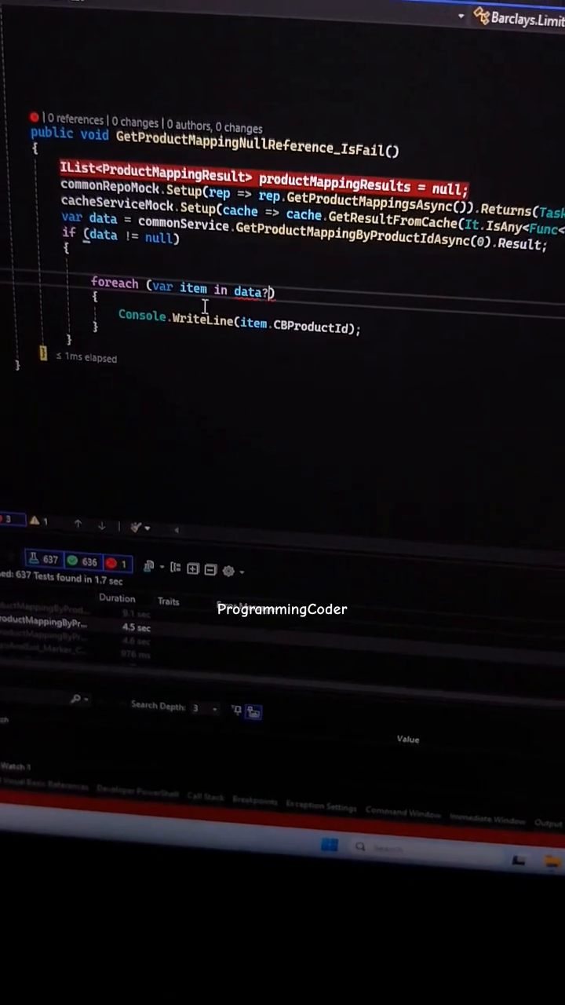